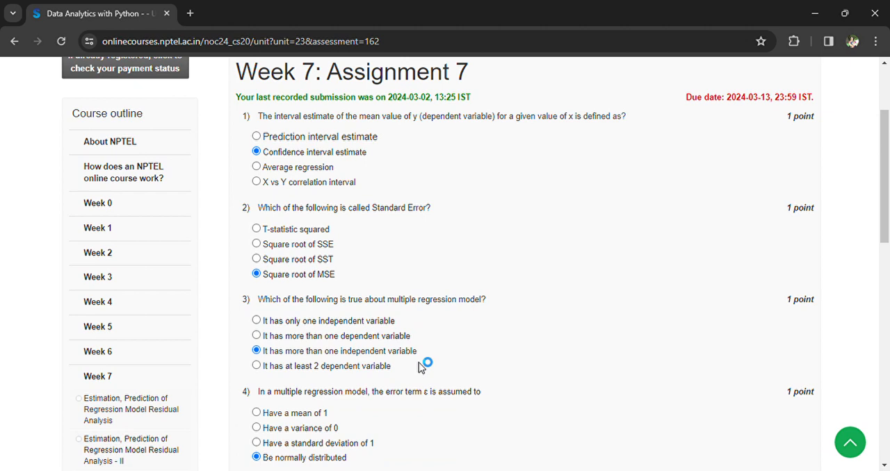
Step: Scroll to the end of the Week 7: Assignment 7 quiz and submit the chosen answers
scroll(down, 3)
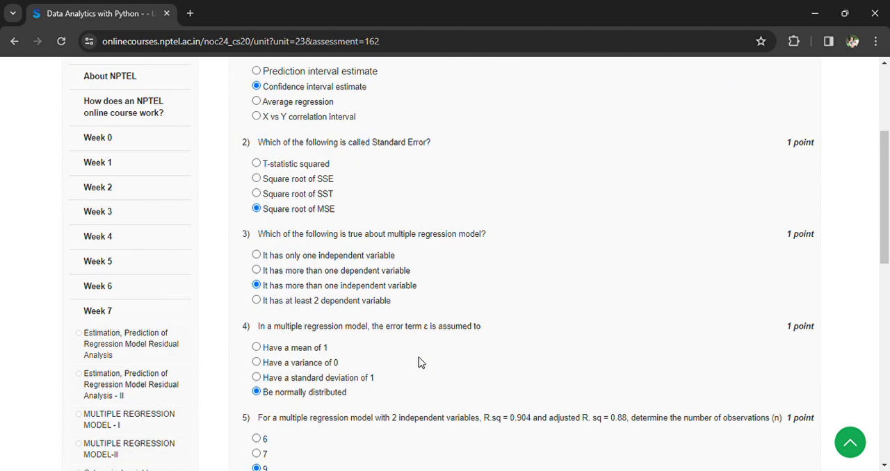
scroll(down, 3)
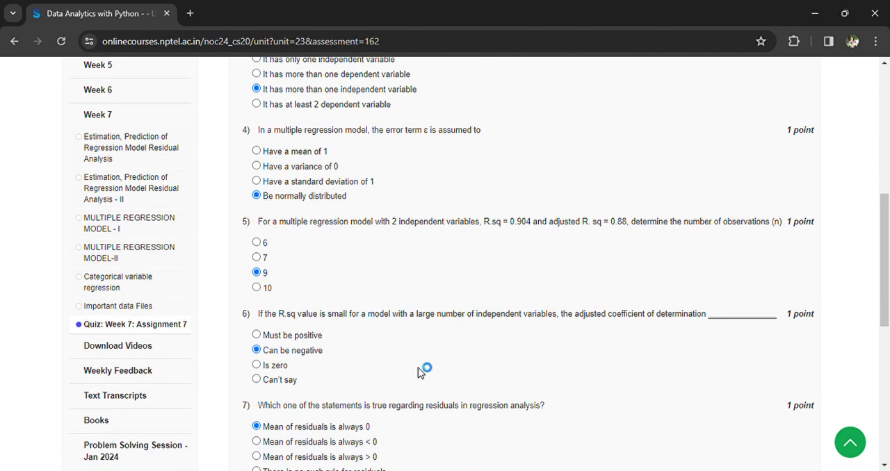
mouse_move(421, 368)
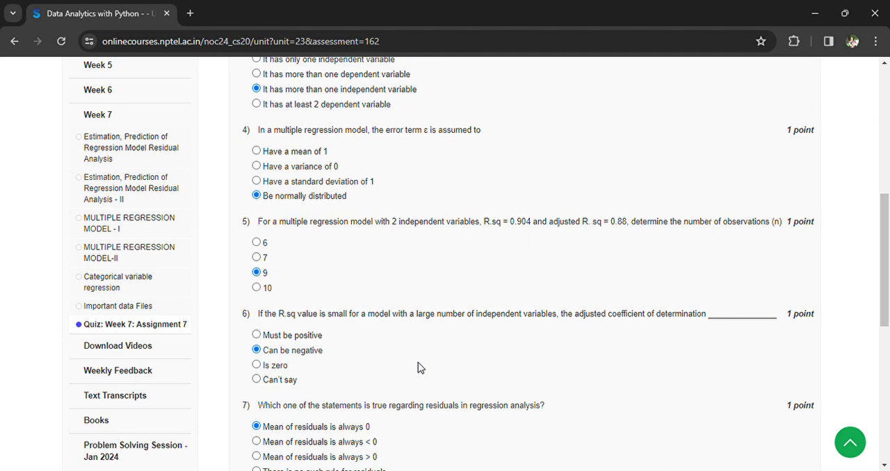
scroll(down, 3)
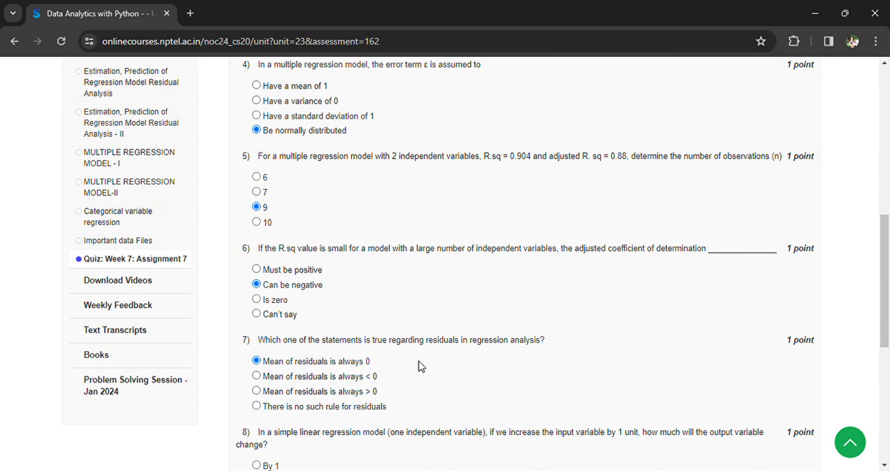
scroll(down, 3)
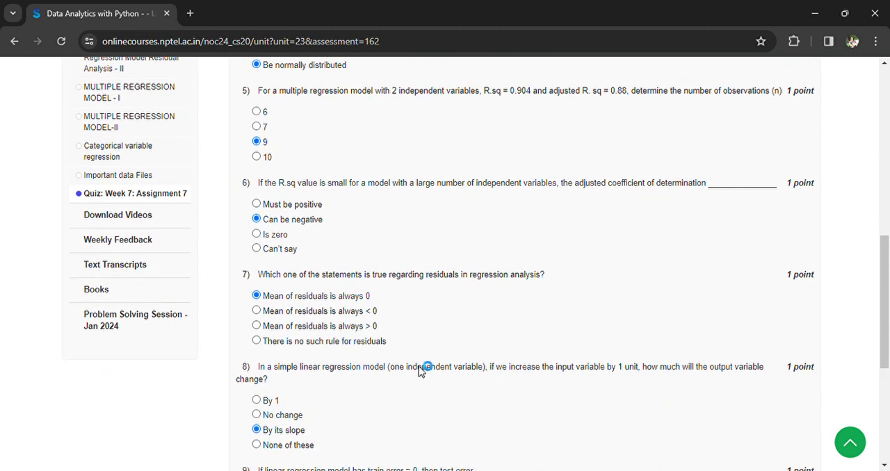
scroll(down, 3)
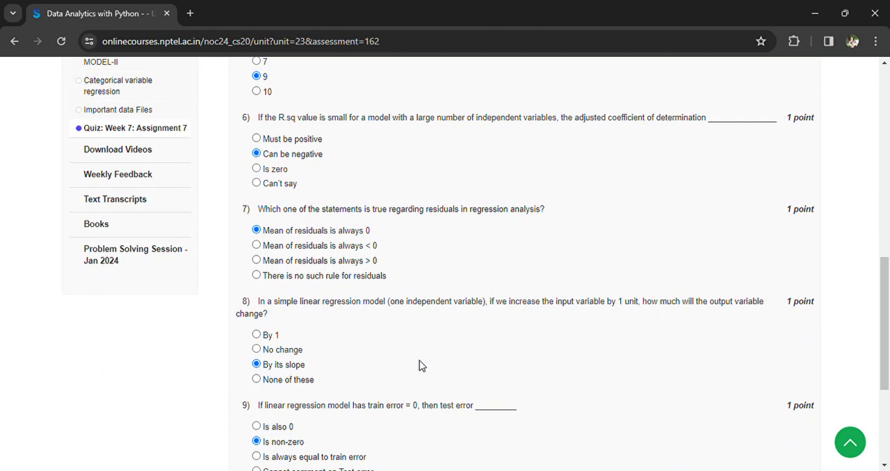
scroll(down, 3)
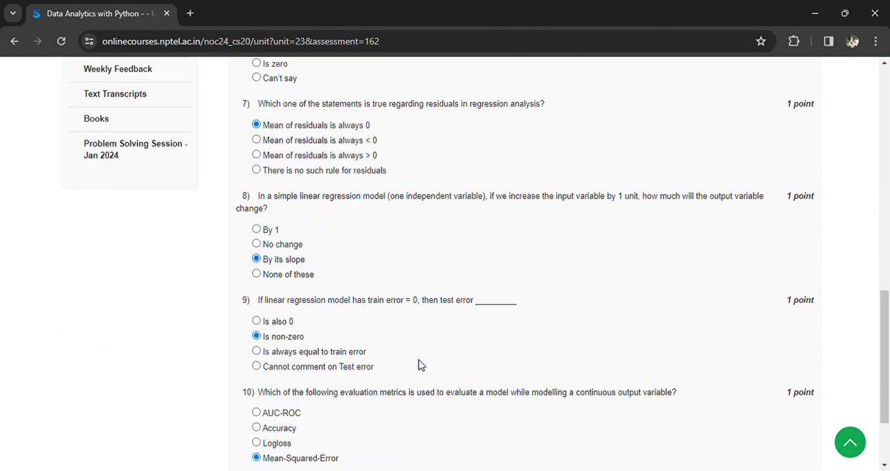
scroll(down, 3)
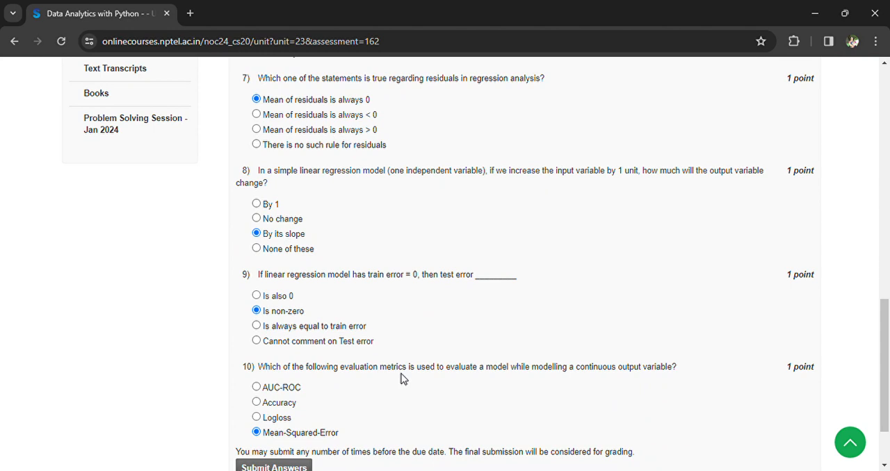
mouse_move(623, 387)
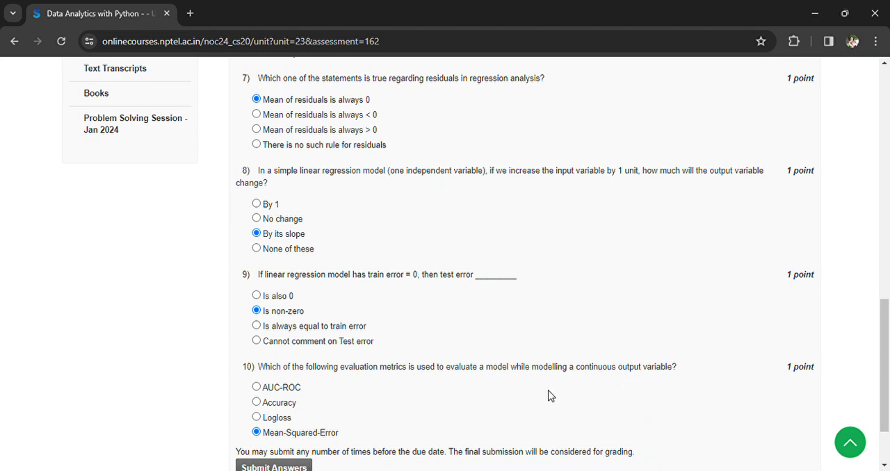
scroll(down, 3)
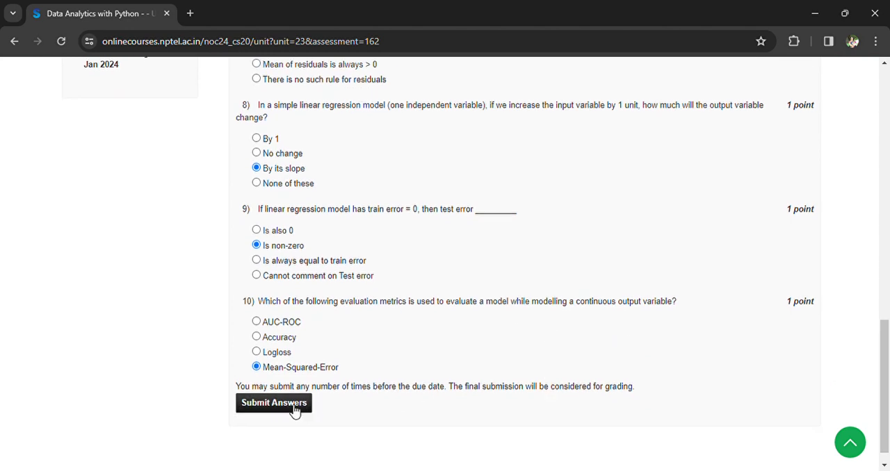
click(272, 403)
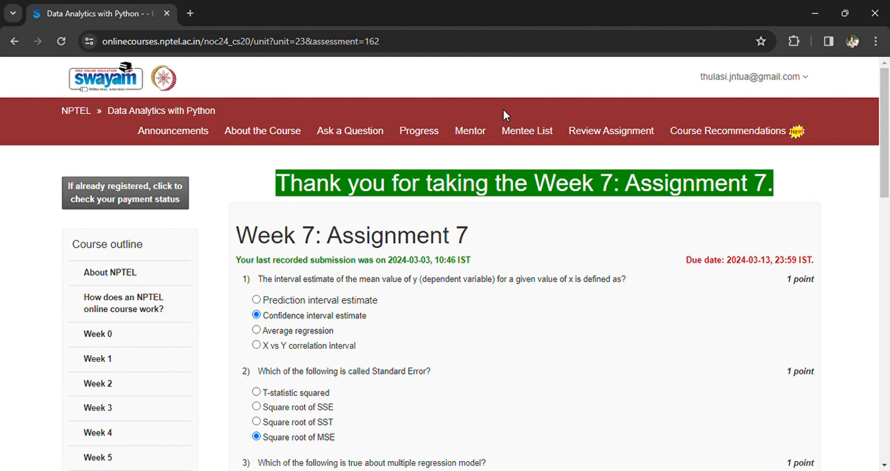
mouse_move(313, 164)
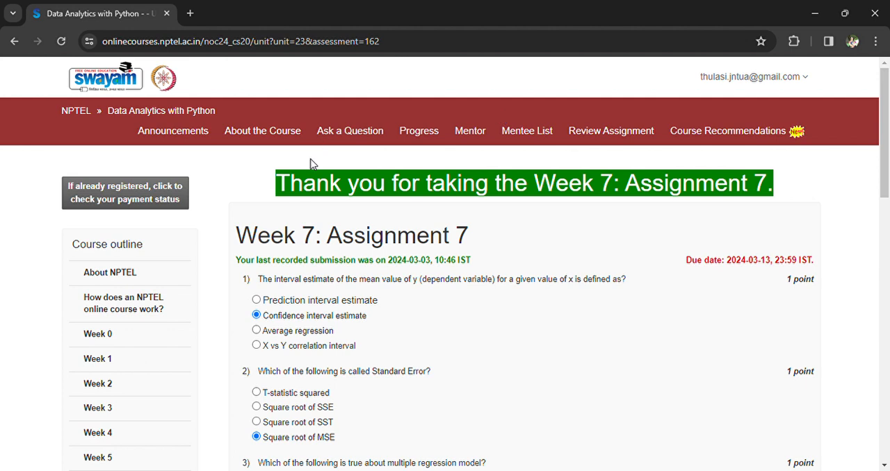